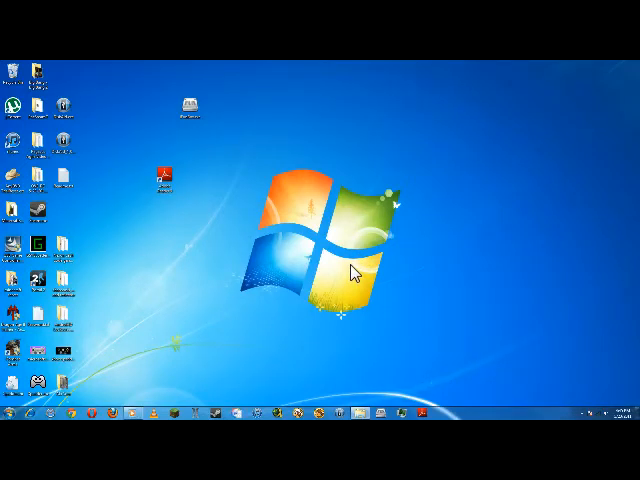
{"action": "mouse_move", "coordinate": [183, 360]}
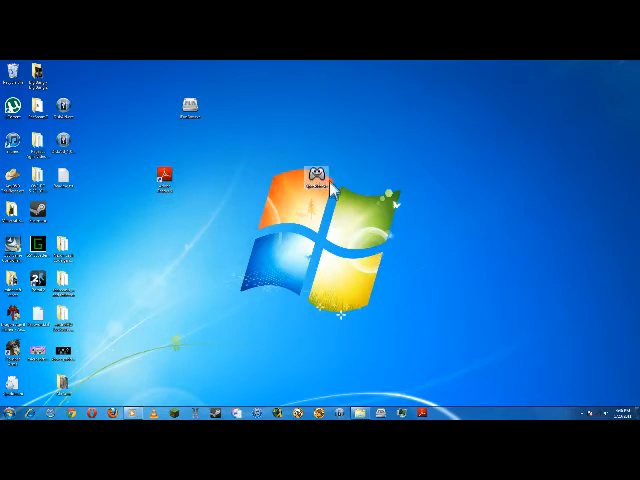
{"action": "right_click", "coordinate": [318, 175]}
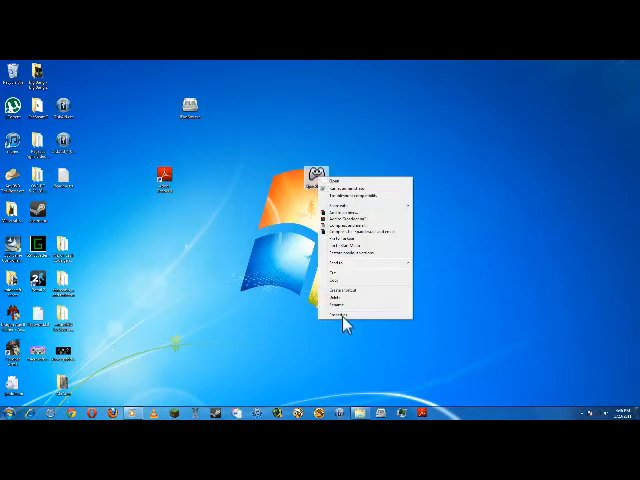
{"action": "left_click", "coordinate": [335, 316]}
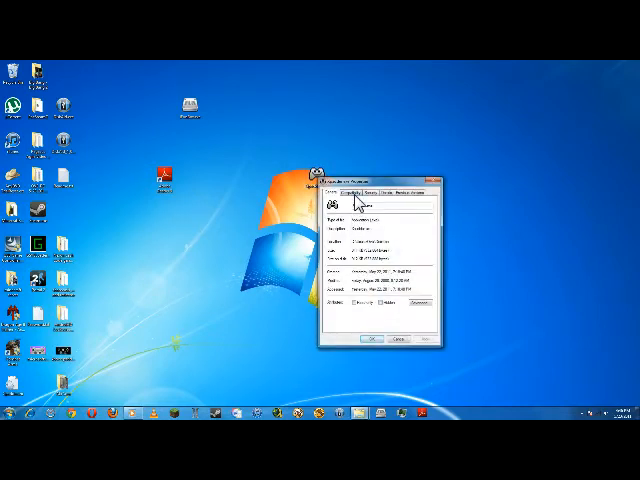
{"action": "left_click", "coordinate": [355, 193]}
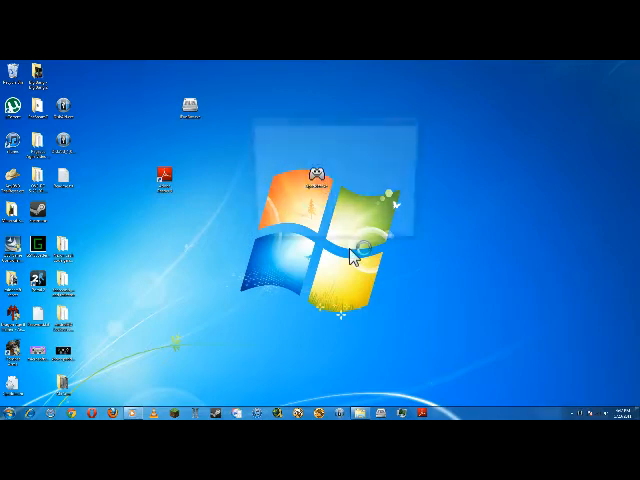
Launch Xpadder from its desktop icon so the controller layout and settings windows appear
{"action": "double_click", "coordinate": [318, 175]}
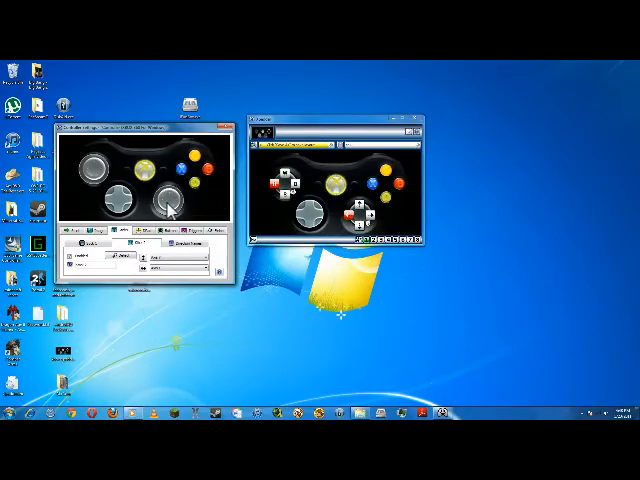
Add the right thumbstick and the D-pad to the Xbox 360 controller layout
{"action": "left_click", "coordinate": [148, 233]}
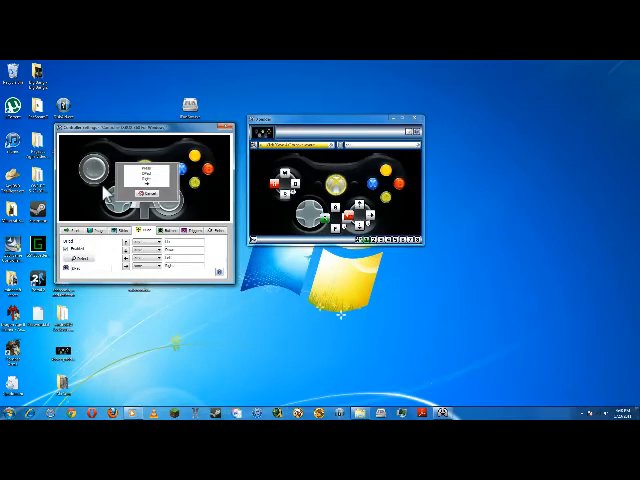
{"action": "left_click", "coordinate": [146, 194]}
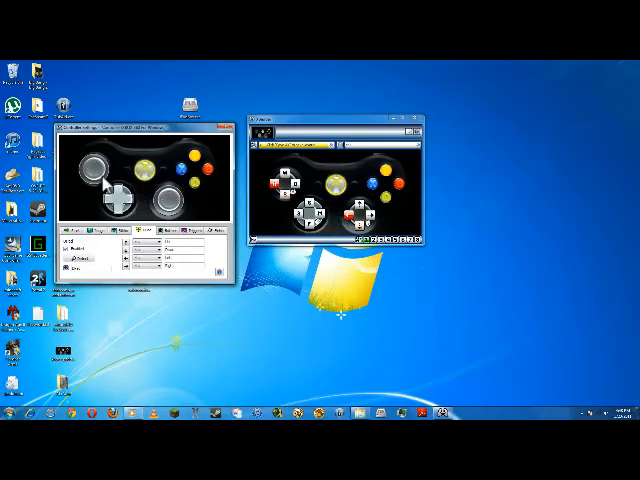
{"action": "mouse_move", "coordinate": [143, 190]}
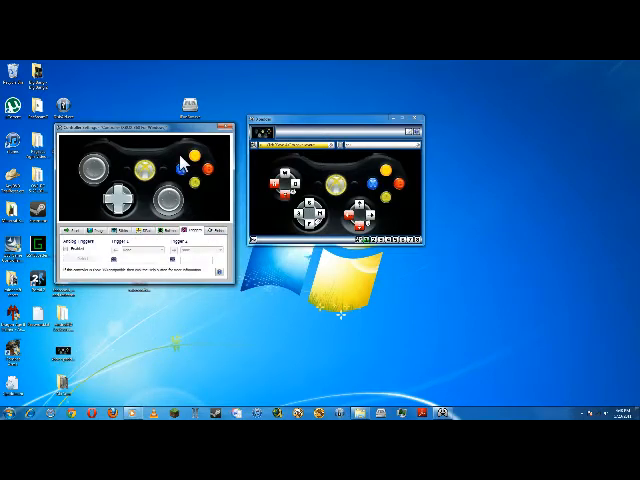
{"action": "mouse_move", "coordinate": [180, 152]}
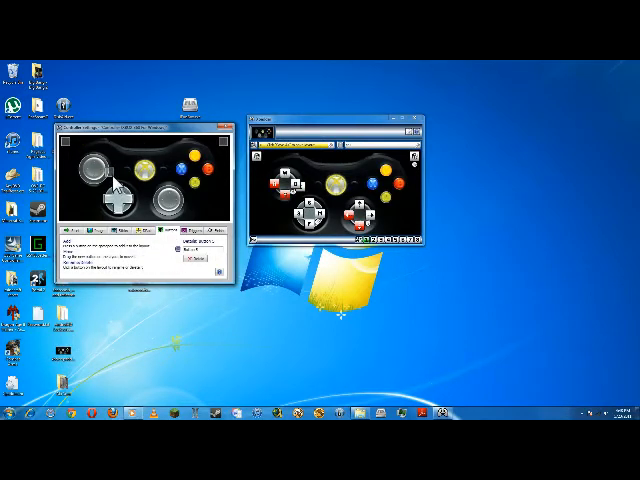
{"action": "mouse_move", "coordinate": [120, 195]}
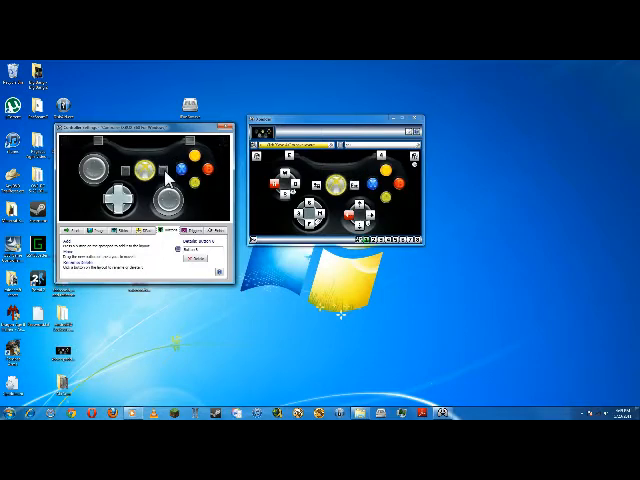
{"action": "mouse_move", "coordinate": [224, 147]}
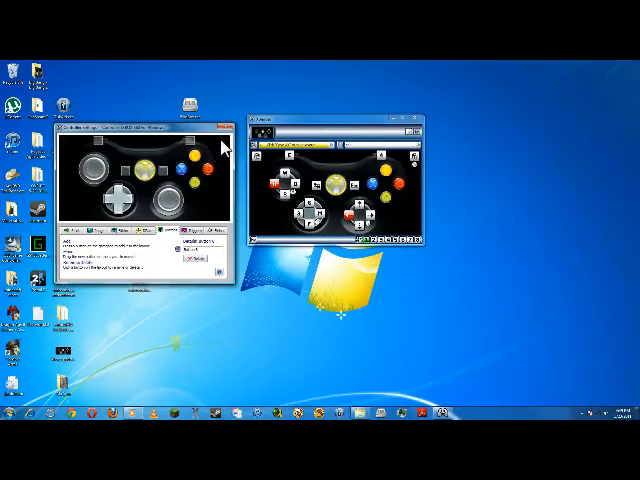
{"action": "mouse_move", "coordinate": [190, 175]}
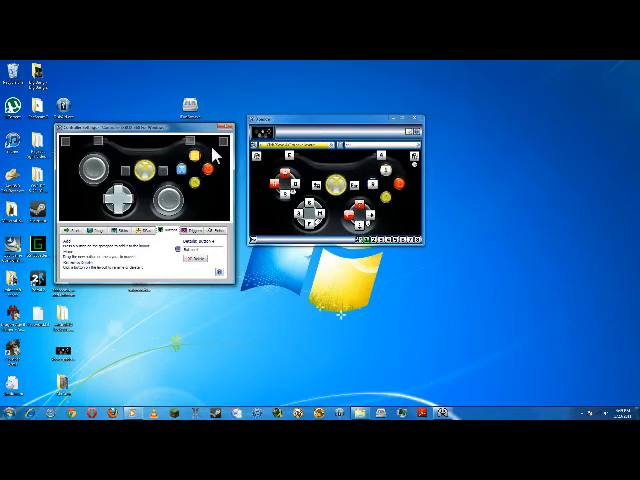
{"action": "mouse_move", "coordinate": [260, 175]}
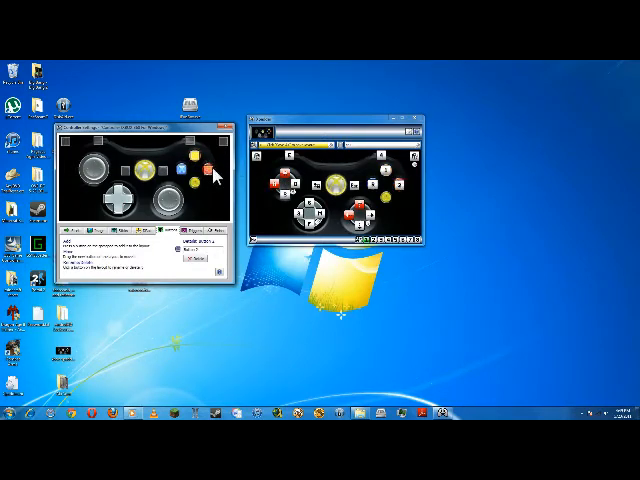
{"action": "mouse_move", "coordinate": [78, 180]}
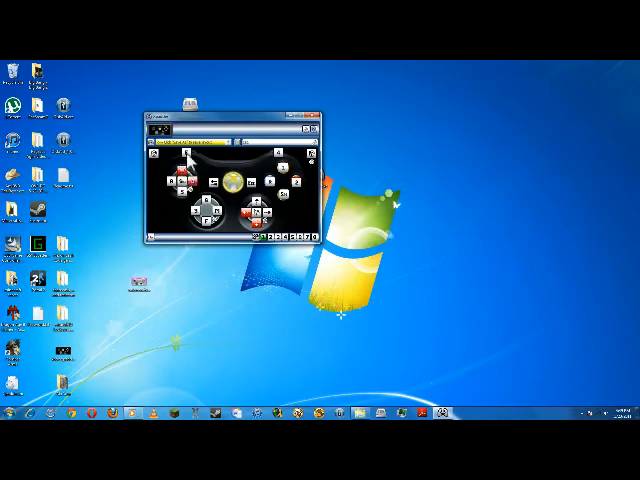
{"action": "mouse_move", "coordinate": [227, 156]}
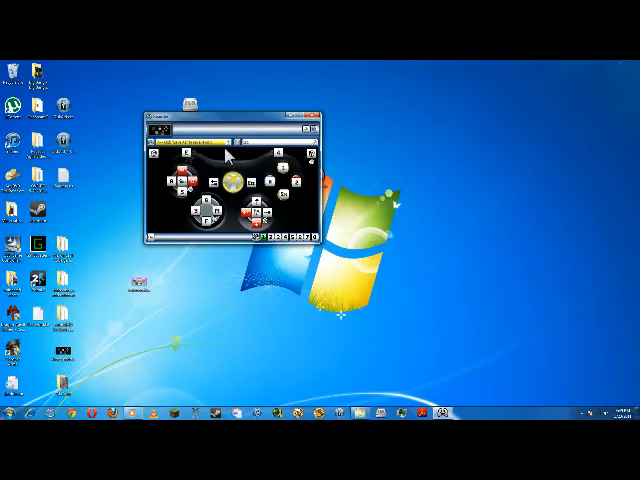
{"action": "mouse_move", "coordinate": [315, 175]}
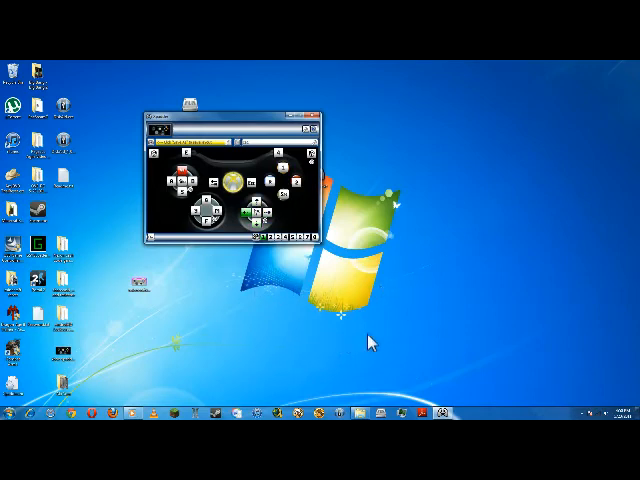
{"action": "mouse_move", "coordinate": [145, 265]}
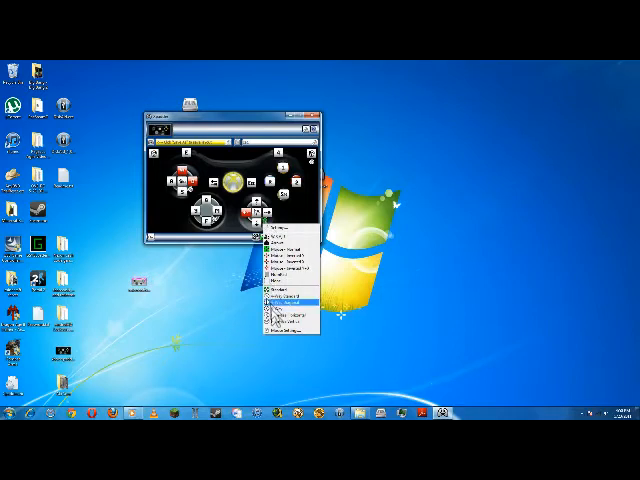
Assign the right stick to mouse movement and finish with its mouse settings window
{"action": "left_click", "coordinate": [285, 300]}
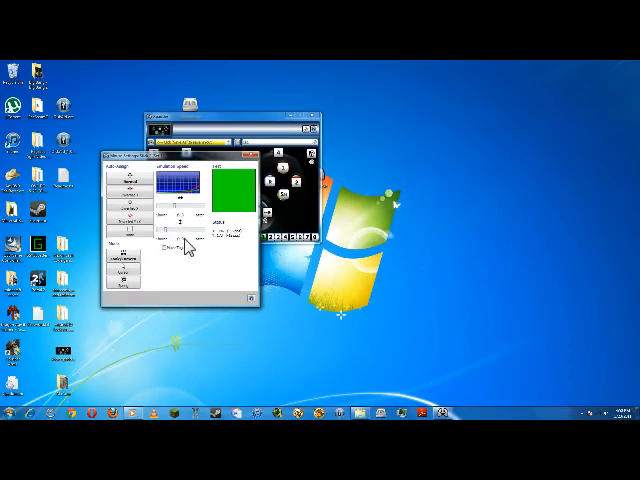
{"action": "mouse_move", "coordinate": [232, 248]}
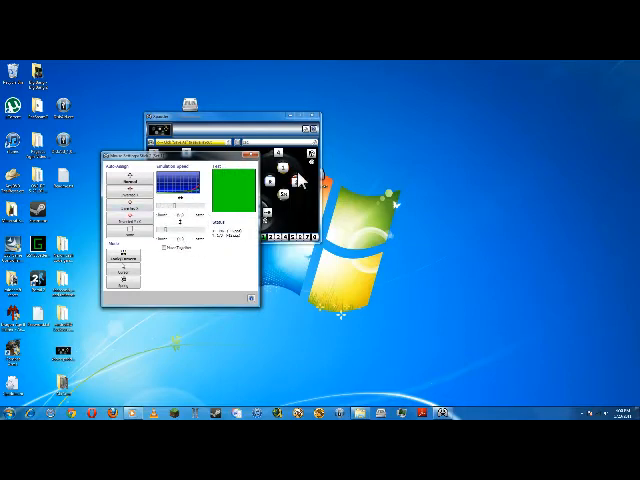
{"action": "mouse_move", "coordinate": [228, 172]}
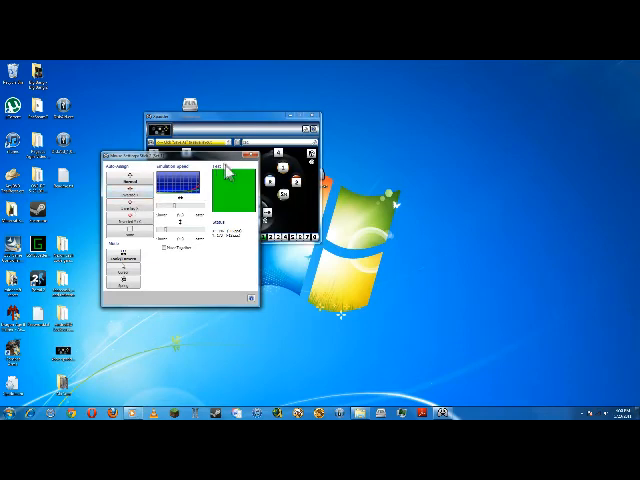
{"action": "left_click", "coordinate": [234, 166]}
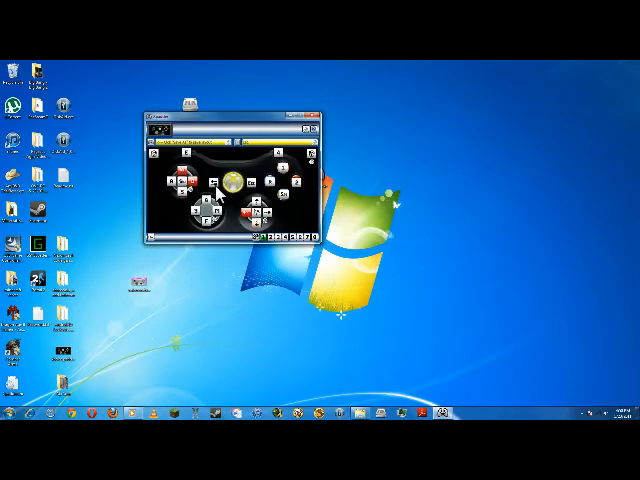
{"action": "mouse_move", "coordinate": [300, 155]}
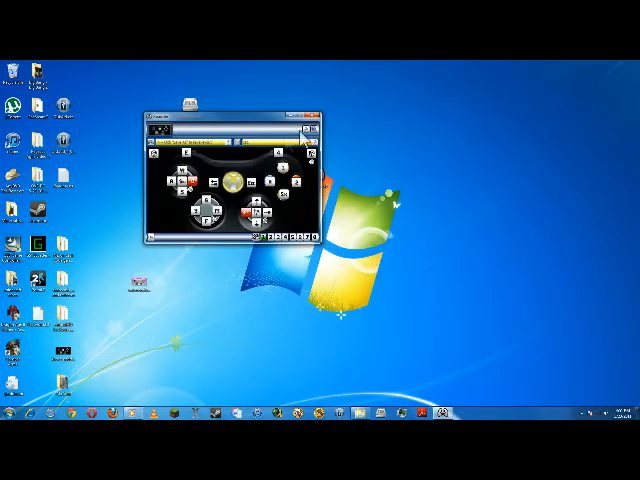
{"action": "mouse_move", "coordinate": [255, 120]}
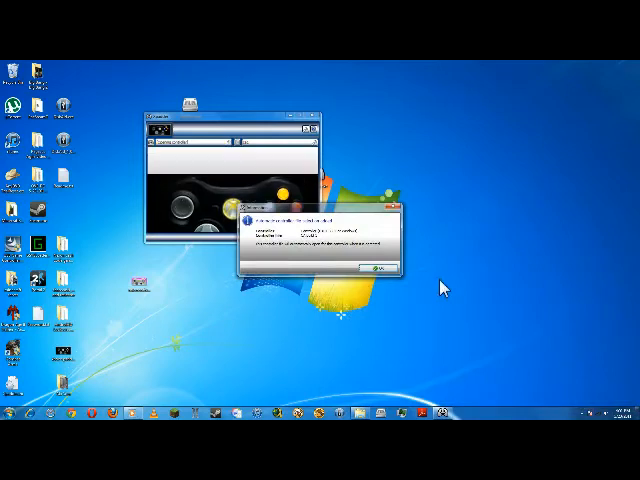
Dismiss the message shown after saving the controller profile
{"action": "left_click", "coordinate": [371, 268]}
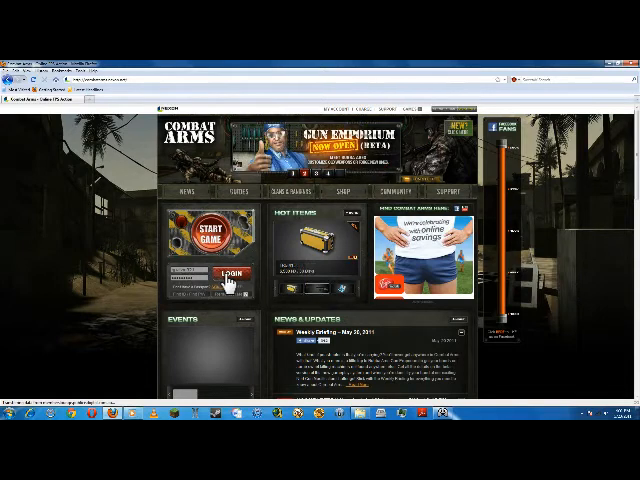
Log in to the Combat Arms account from the website homepage
{"action": "left_click", "coordinate": [233, 273]}
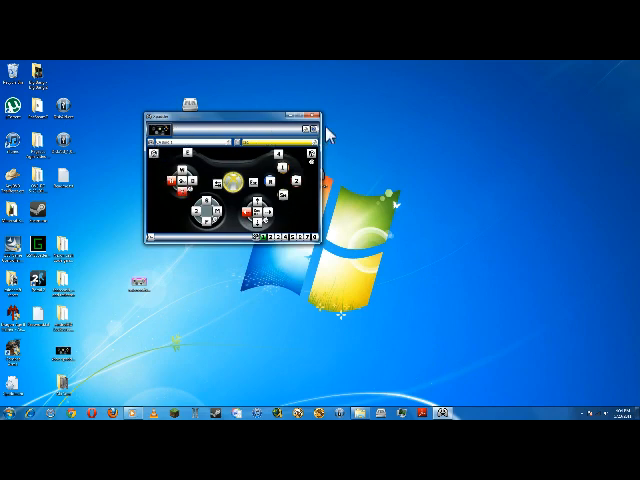
Close the Xpadder window, leaving only the Windows desktop
{"action": "left_click", "coordinate": [314, 115]}
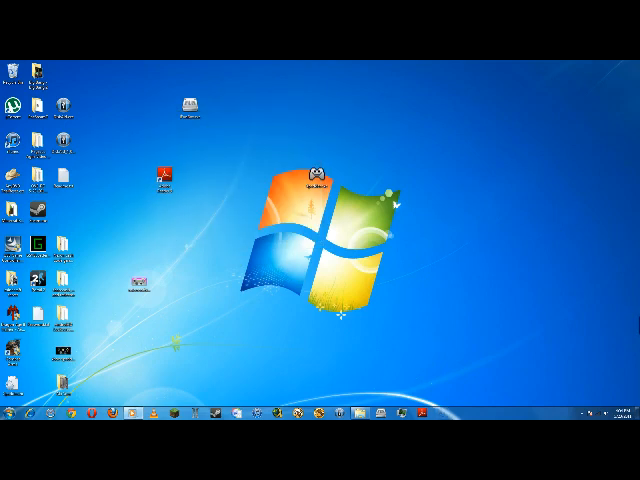